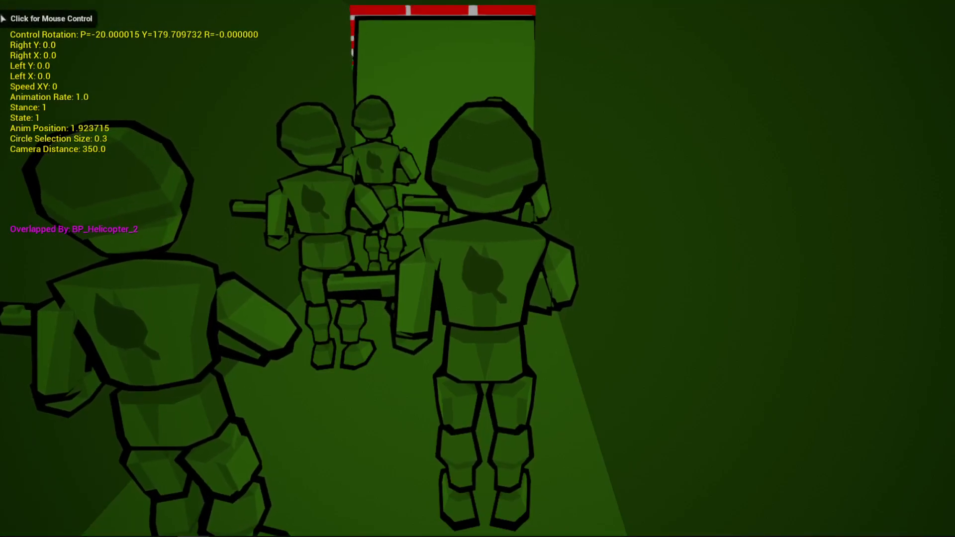
Capture mouse control in the game viewport to take command of the soldier inside the Chinook
click(51, 18)
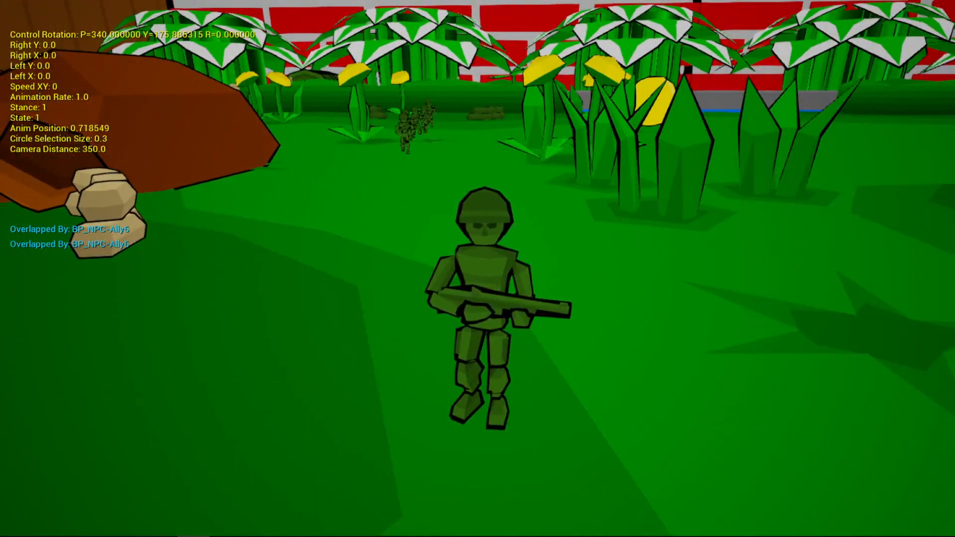
mouse_move(477, 269)
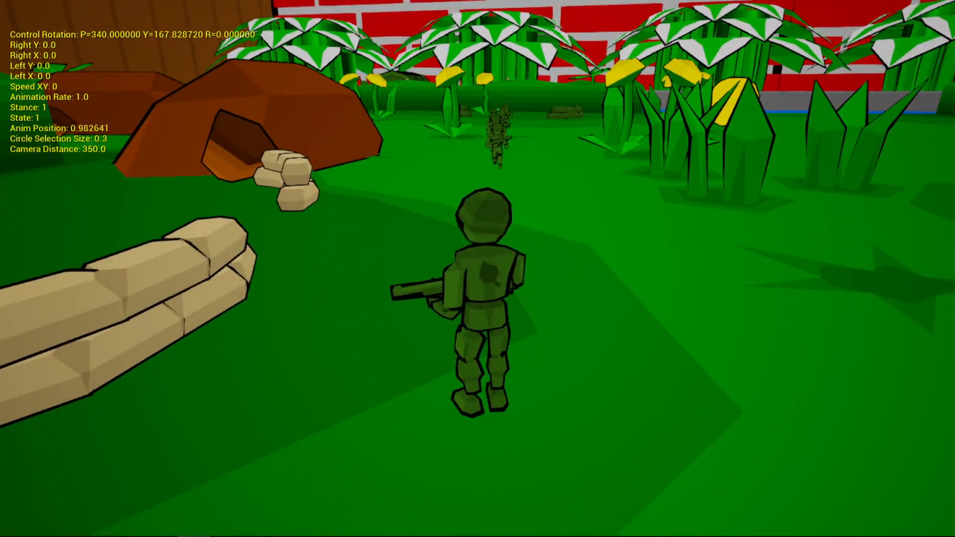